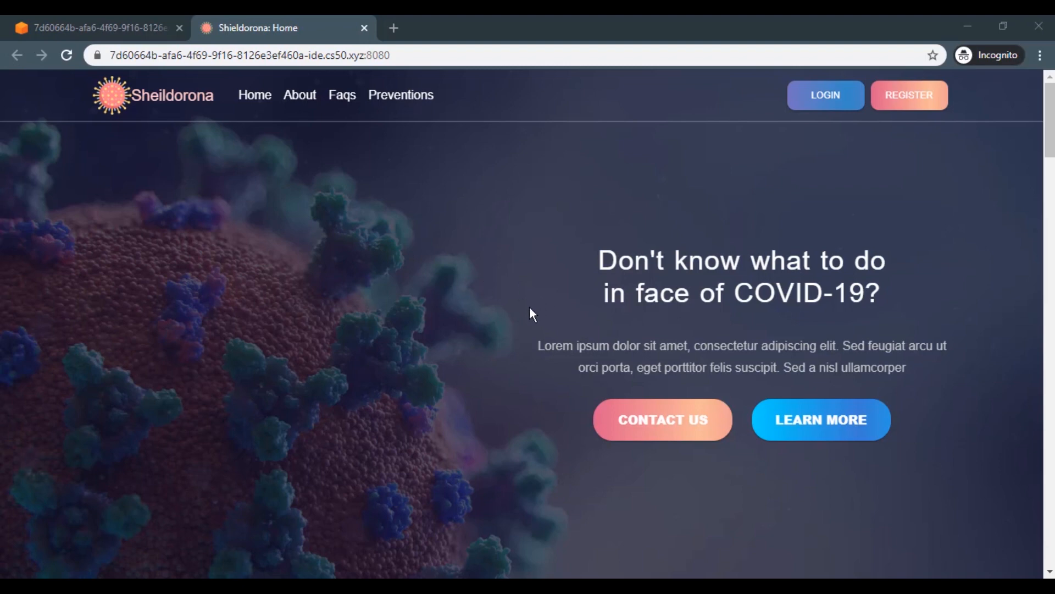
Scroll down the home page and view then close the What's COVID-19? video.
scroll(down, 3)
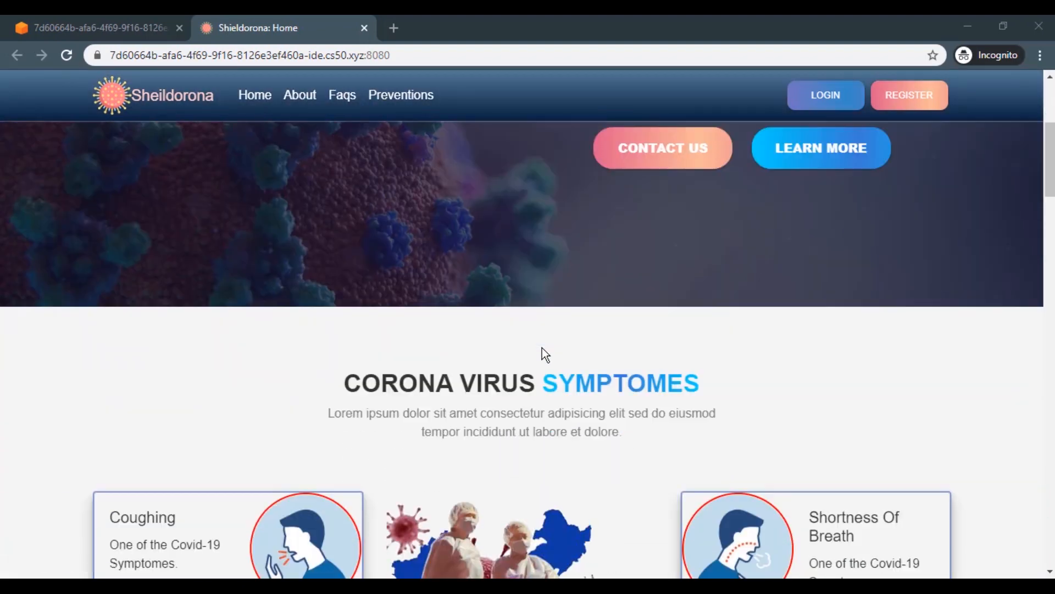
scroll(down, 3)
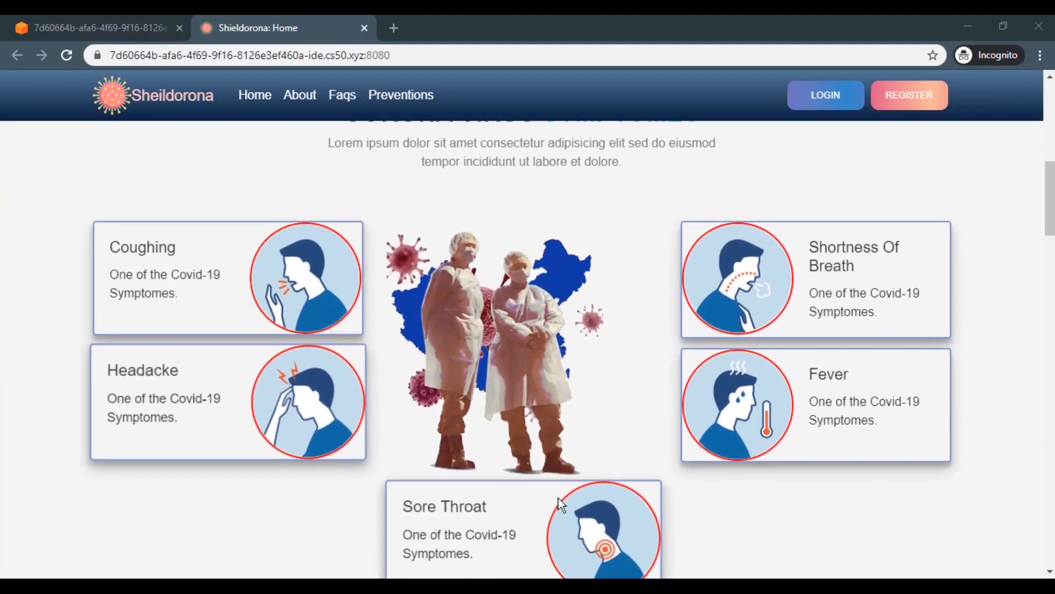
scroll(down, 3)
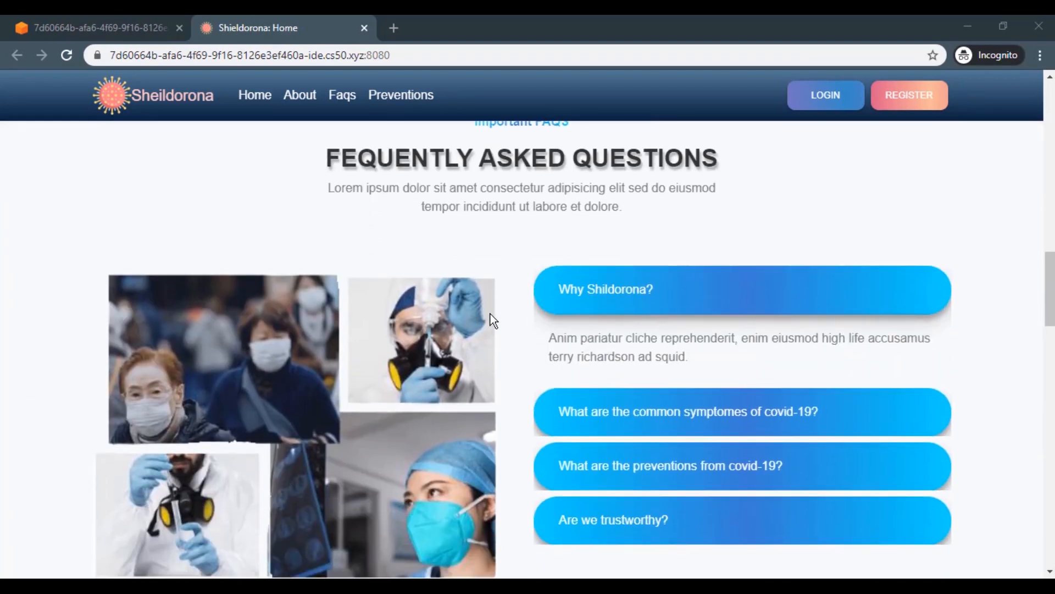
scroll(down, 3)
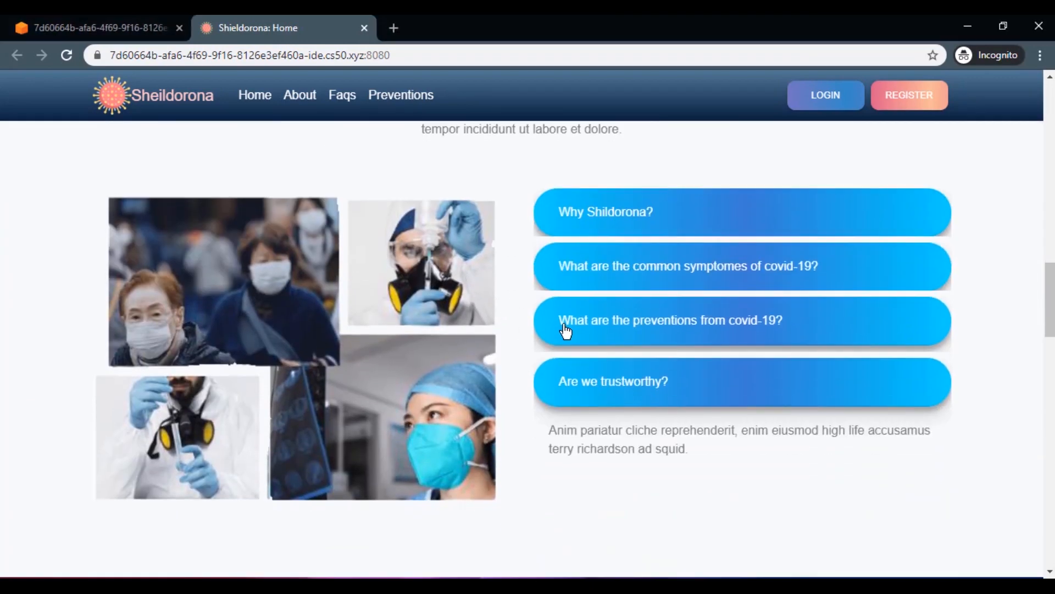
click(669, 320)
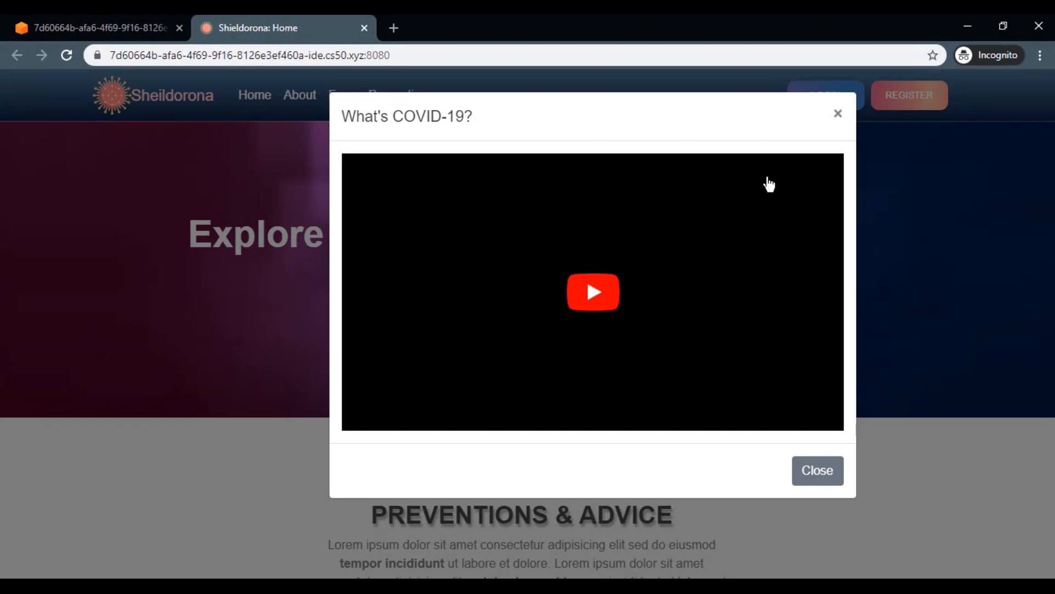
click(817, 469)
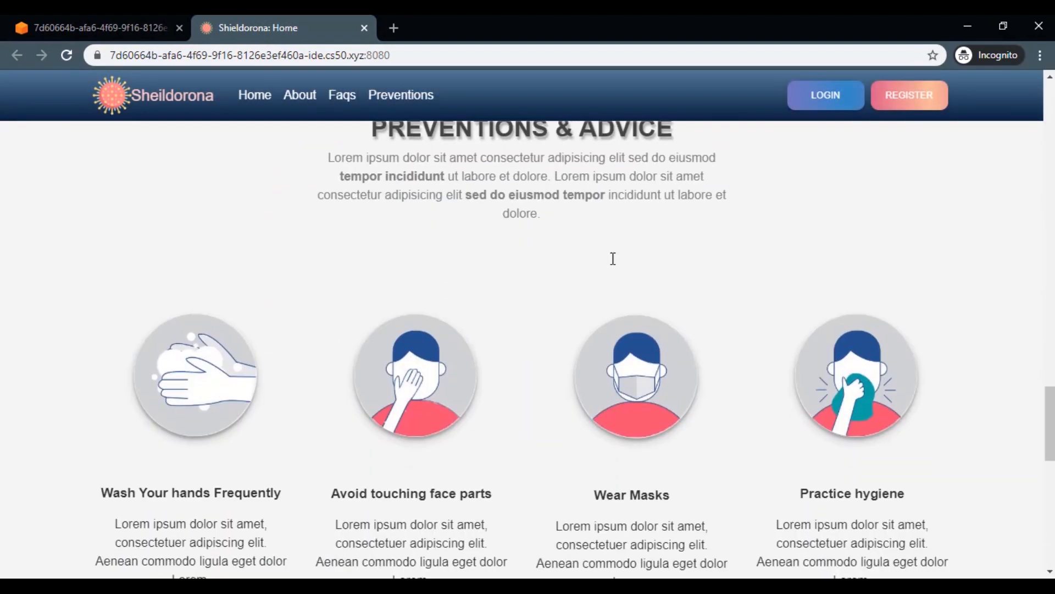
Browse the rest of the home page and go to the CoronaVirus Quiz page.
scroll(down, 3)
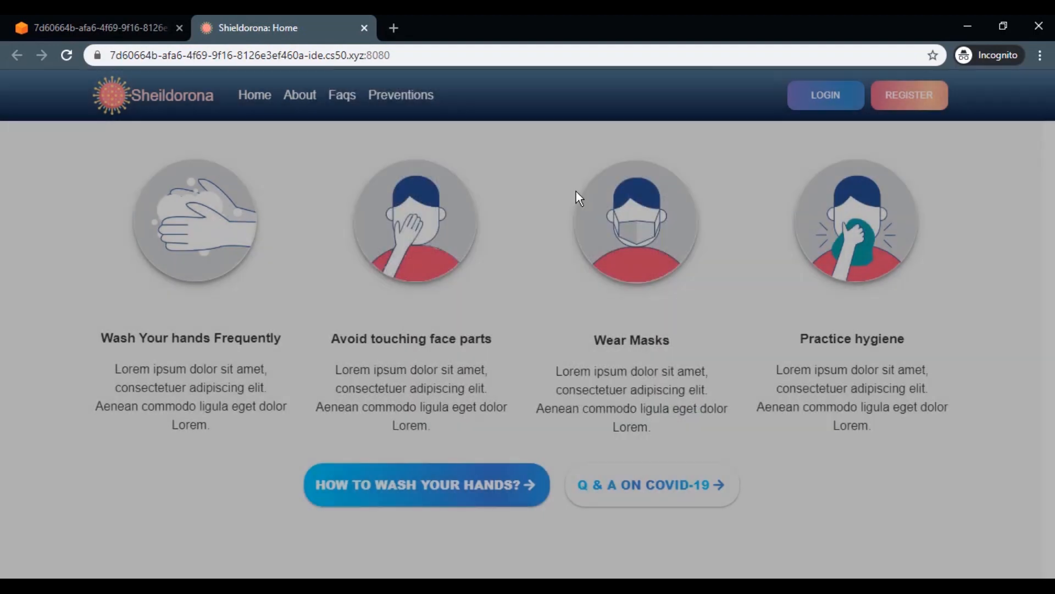
scroll(down, 3)
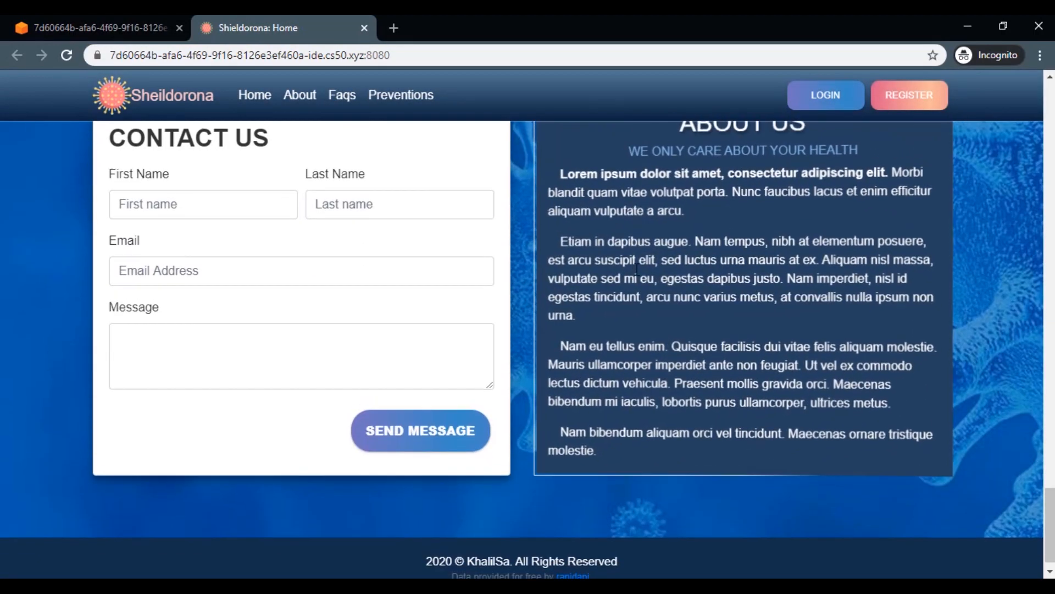
click(301, 343)
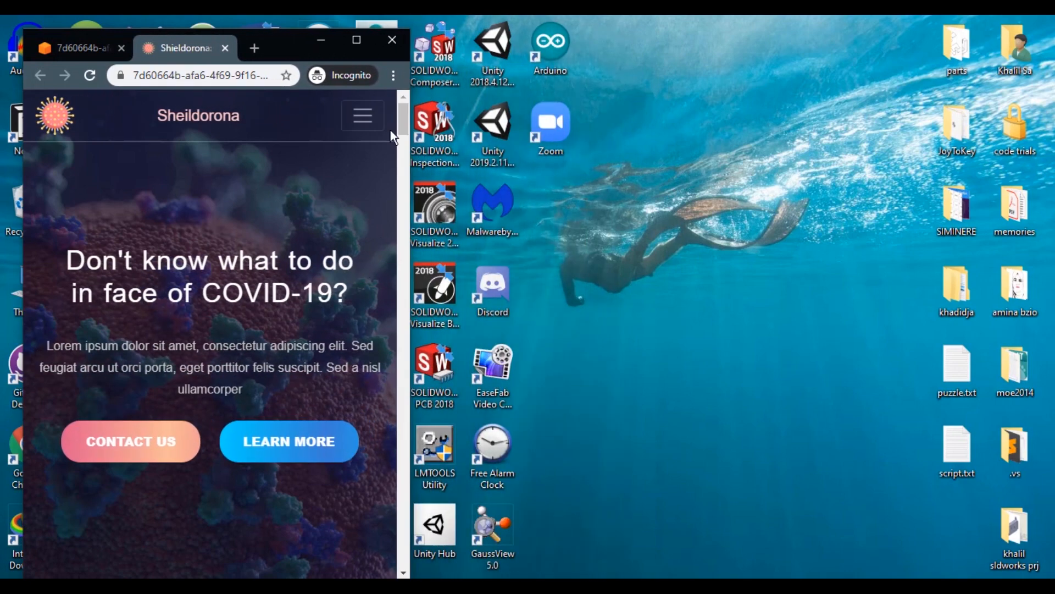
scroll(down, 3)
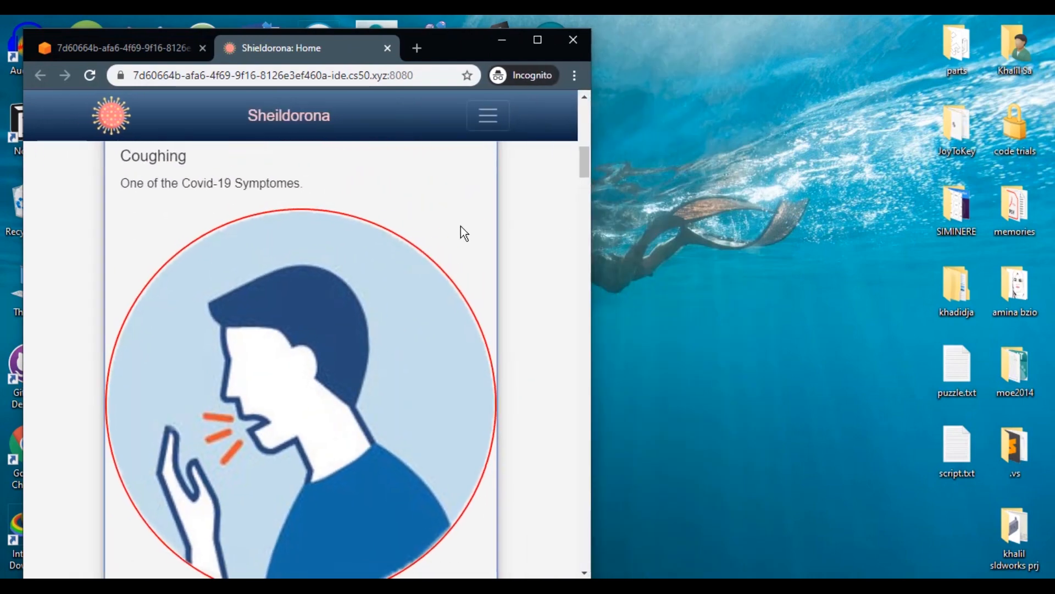
scroll(down, 3)
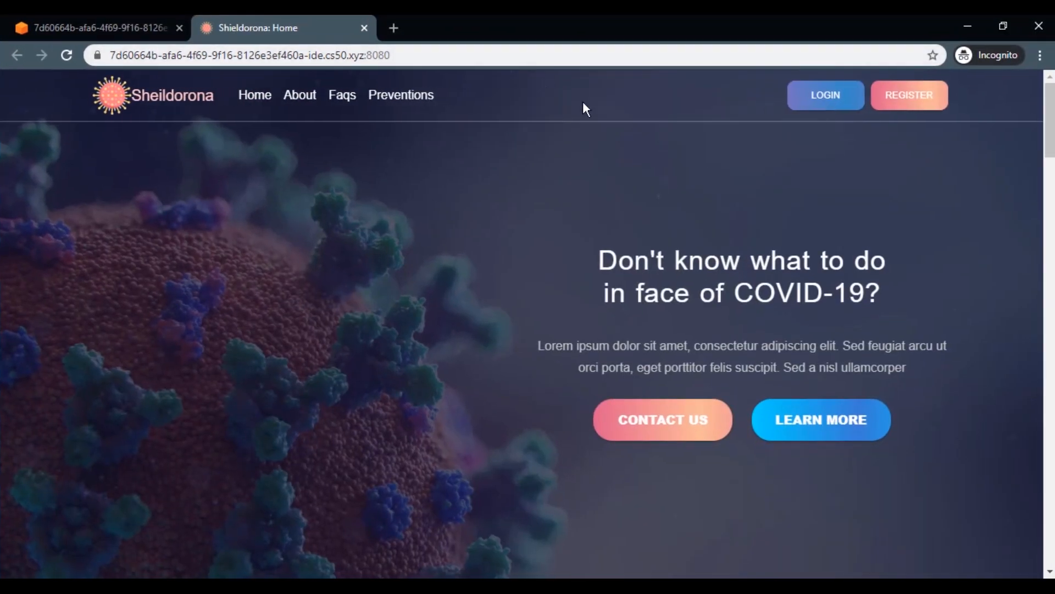
click(111, 95)
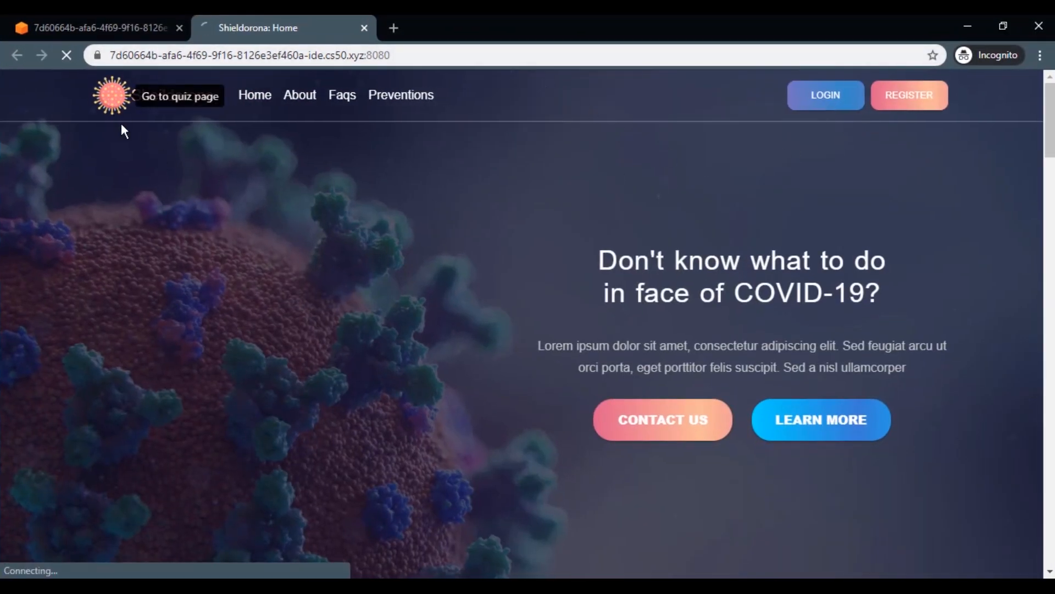
click(180, 95)
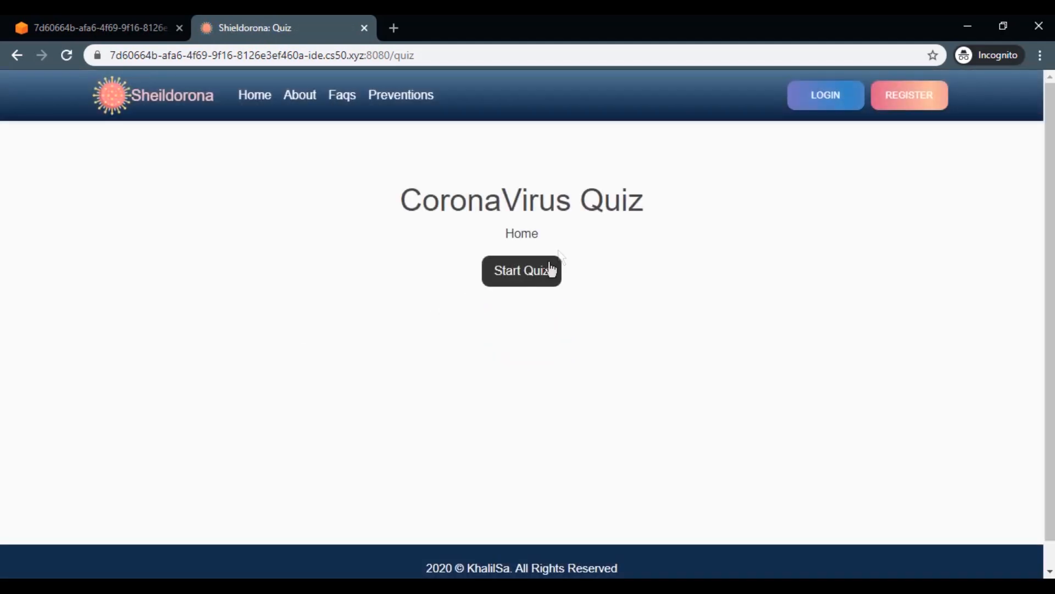
Start the quiz, advance through the questions and finish on 12/12.
click(521, 271)
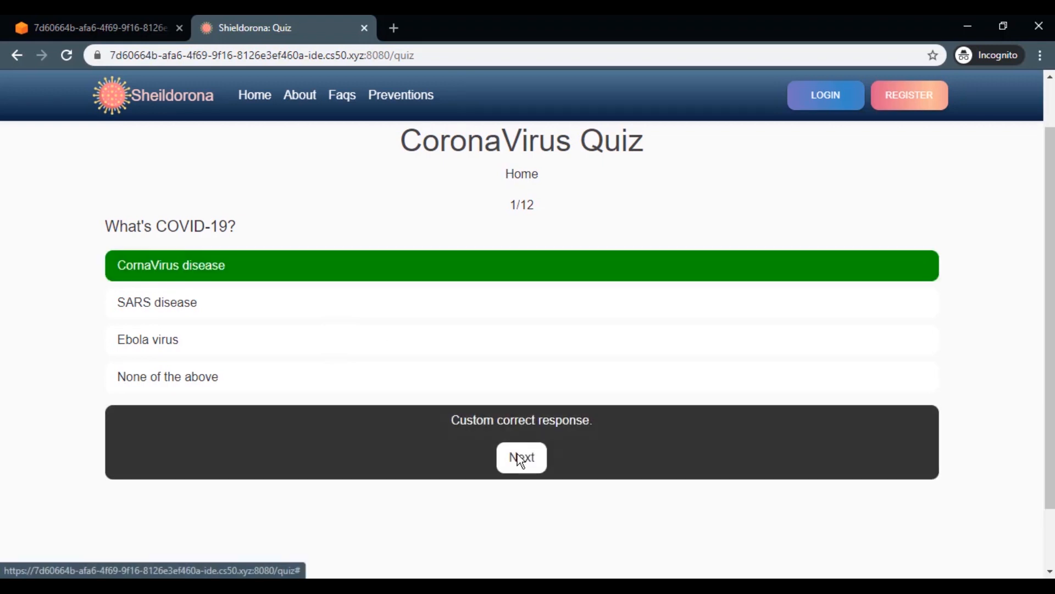
click(521, 457)
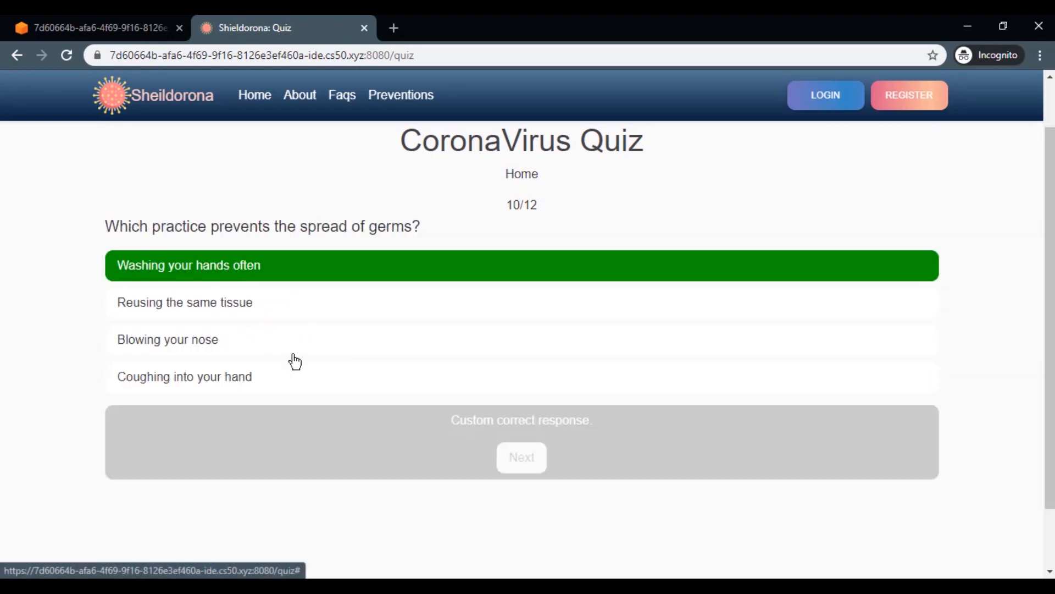
click(521, 457)
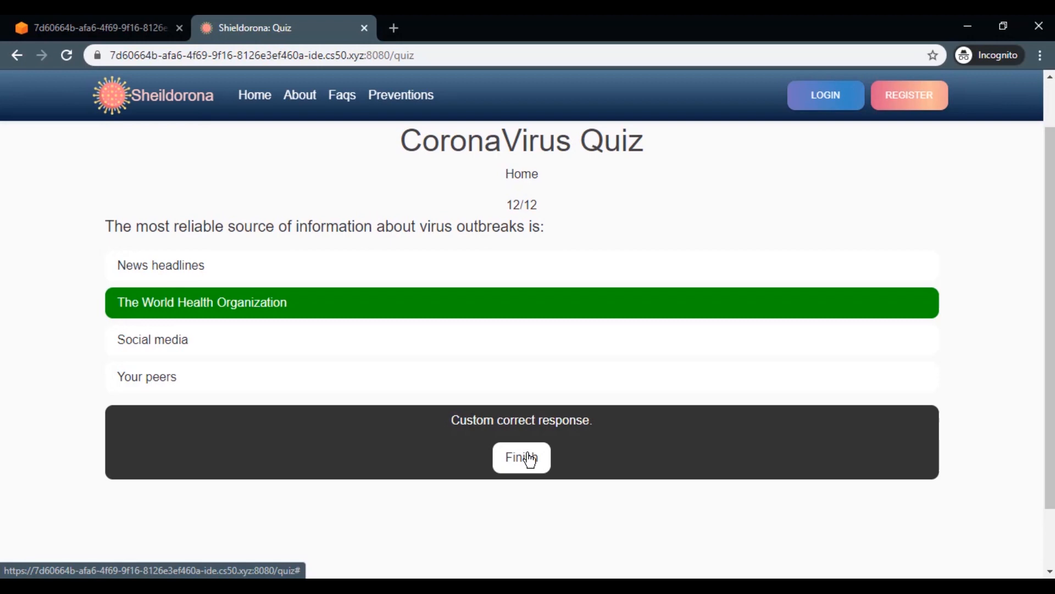
click(521, 457)
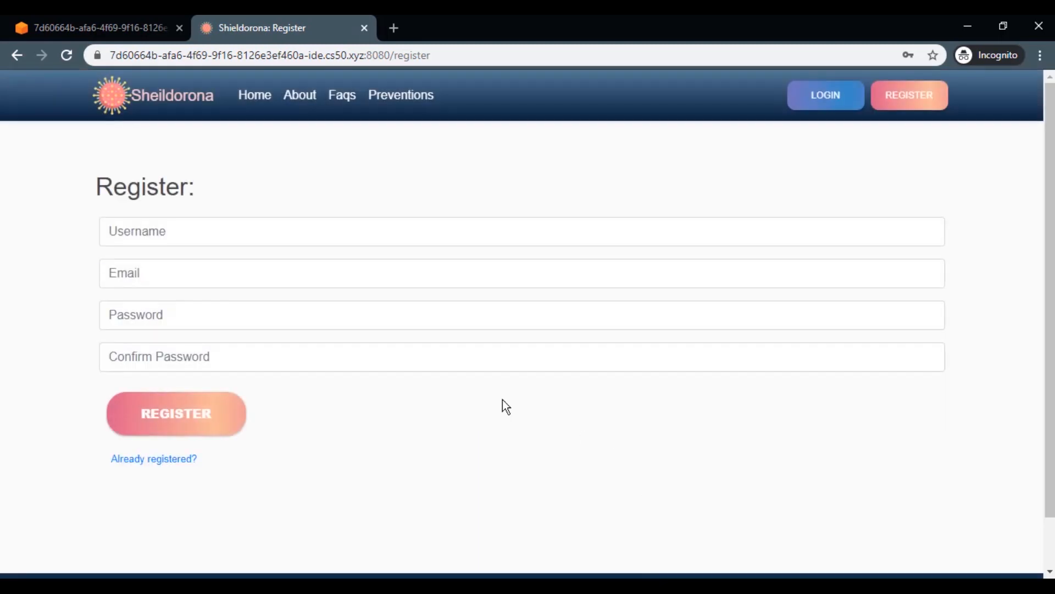
Enter a Good-rated password in the Password field and move to Confirm Password.
click(521, 315)
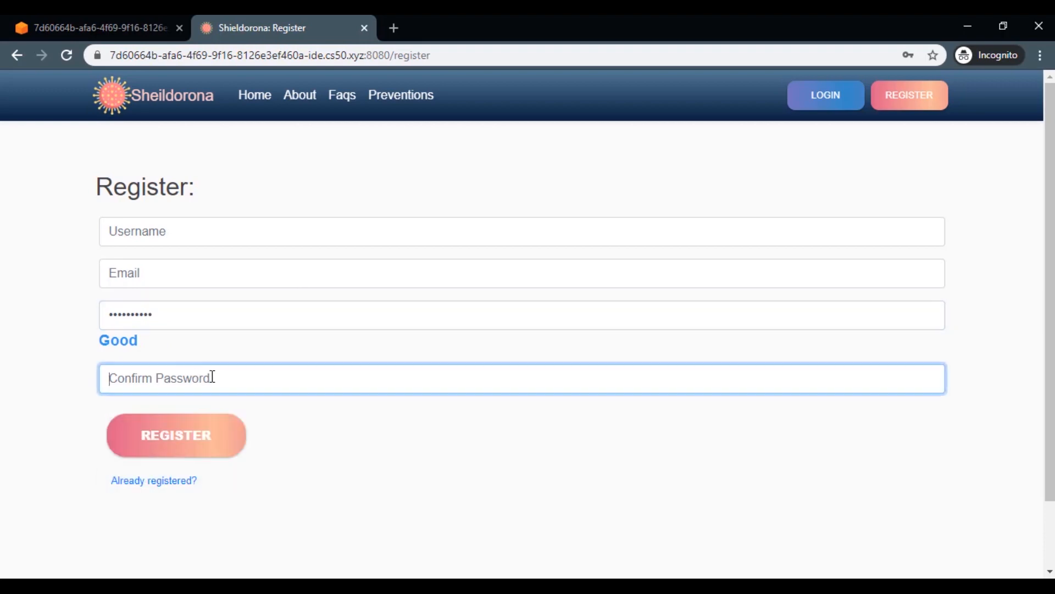
click(154, 480)
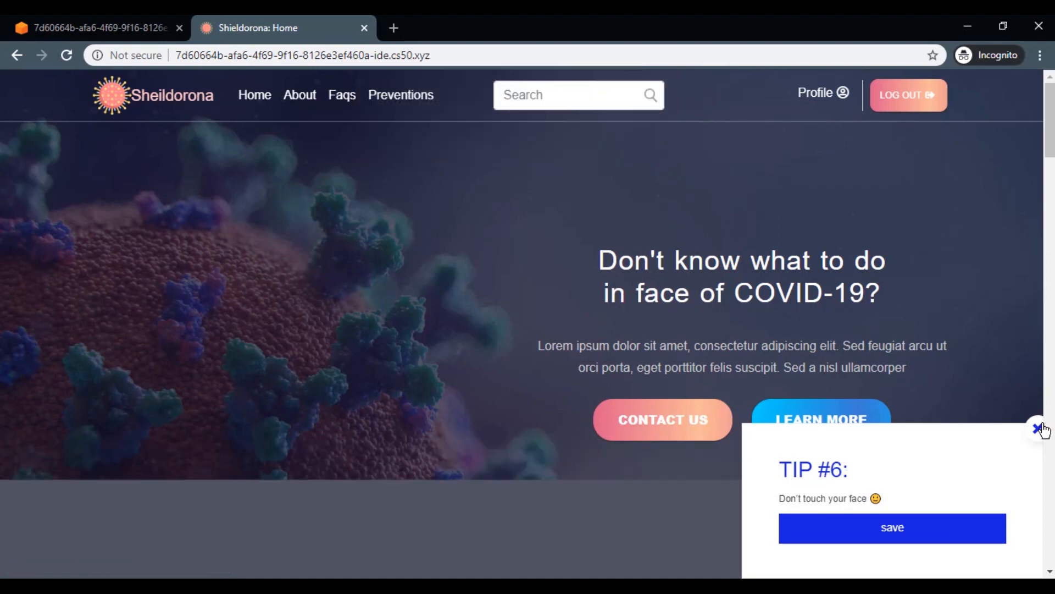
Close the Tip #6 popup and go to the Edit Profile page from the navigation bar.
click(1037, 429)
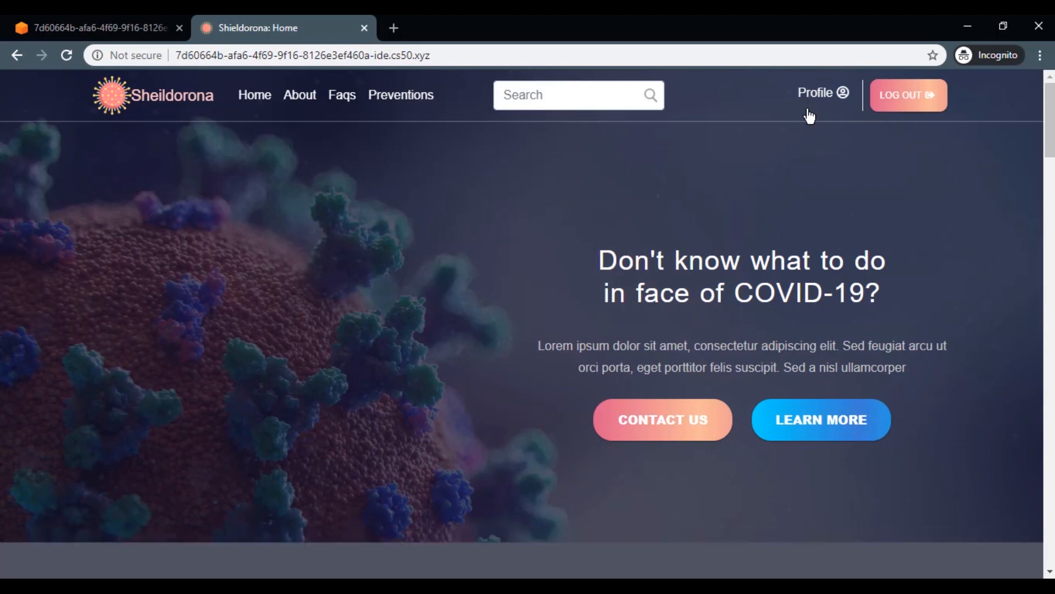
click(815, 92)
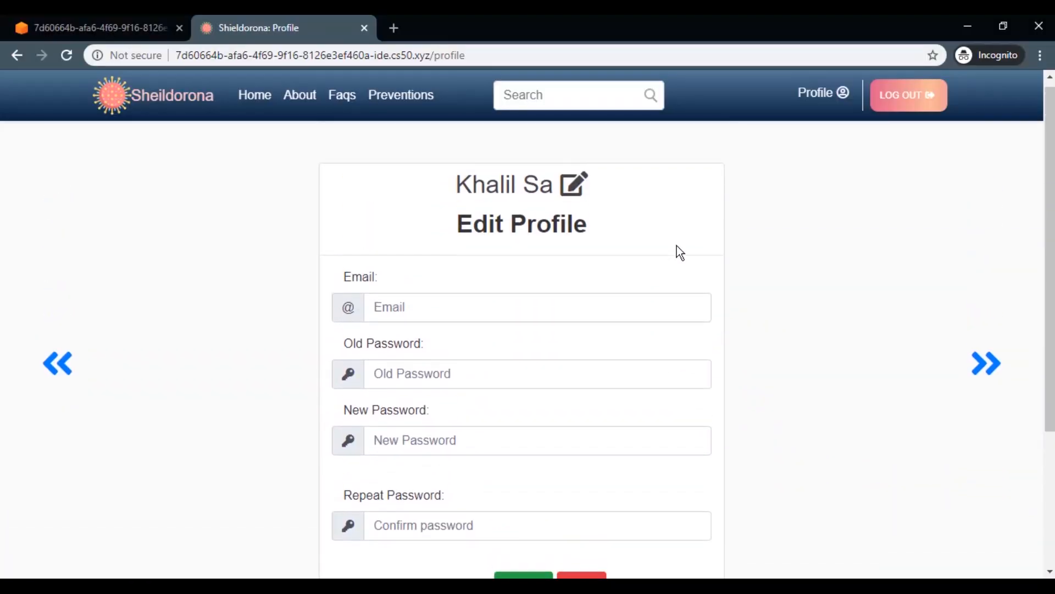
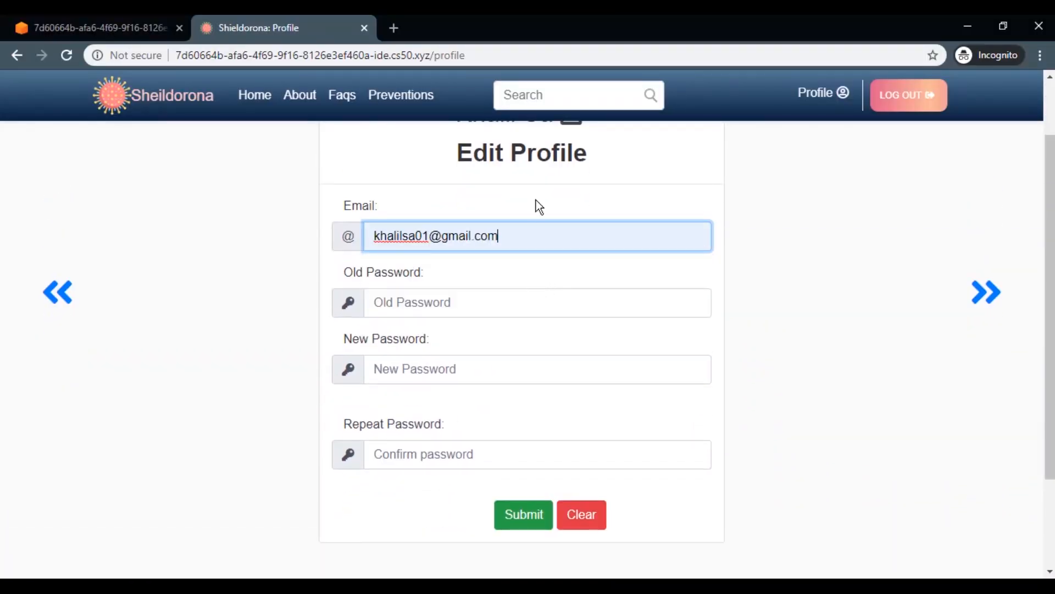
scroll(up, 3)
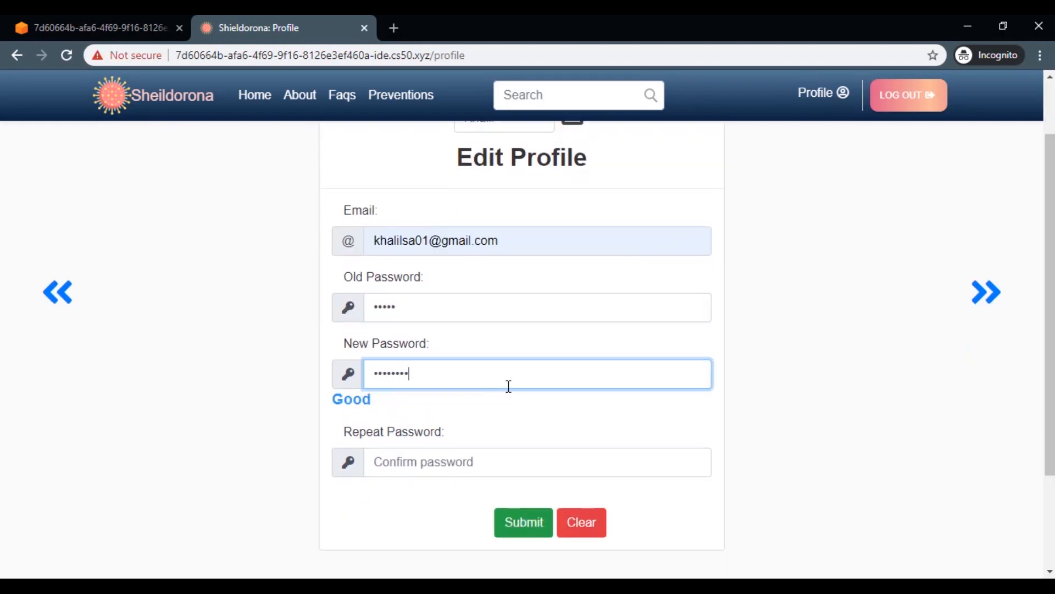
click(985, 291)
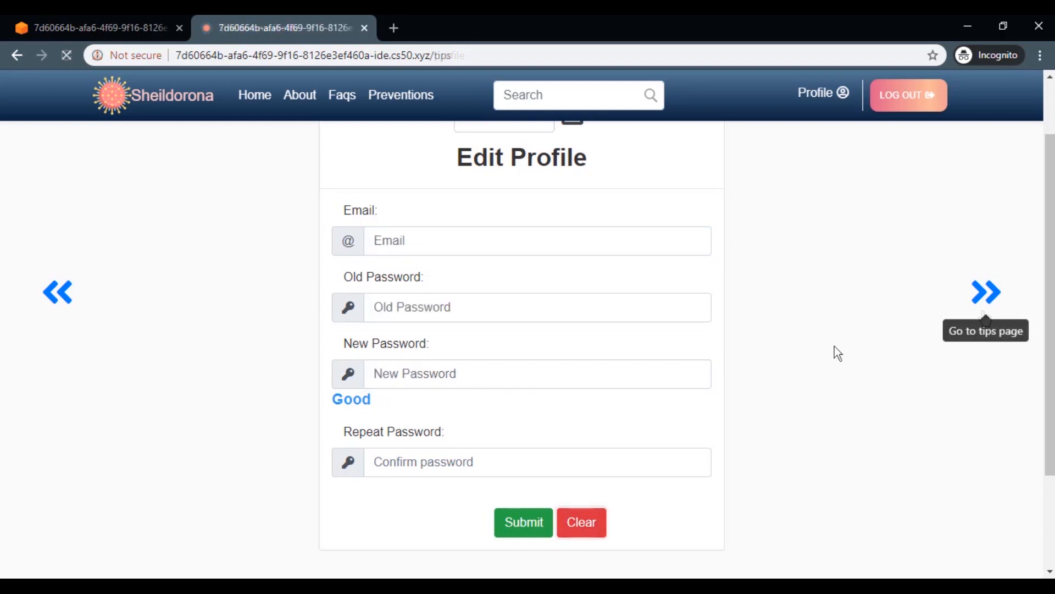
Go to the saved tips list showing Tips #3, #4 and #6 with their dates.
click(985, 291)
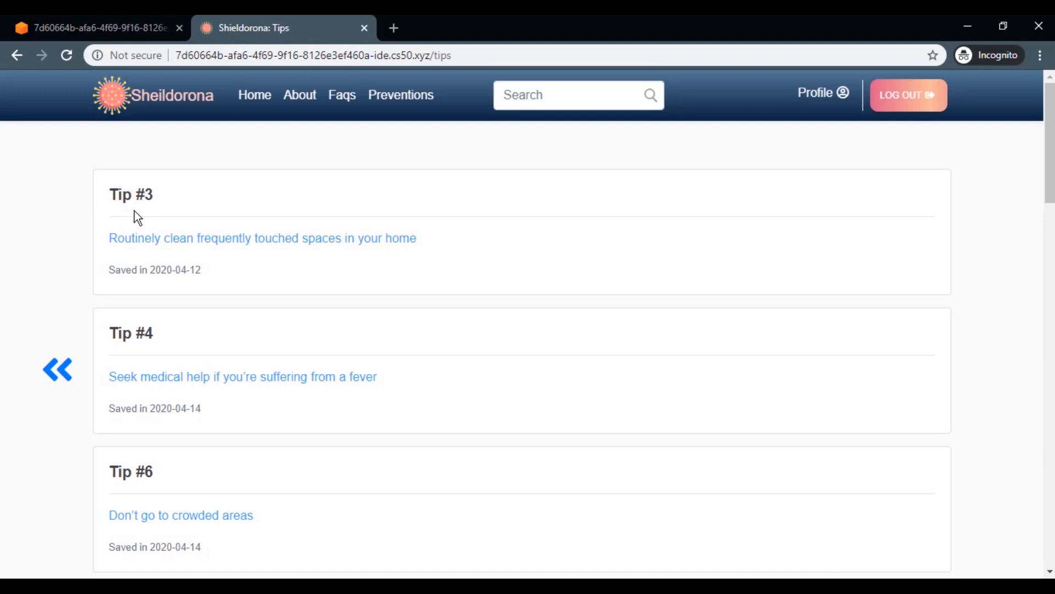
scroll(down, 3)
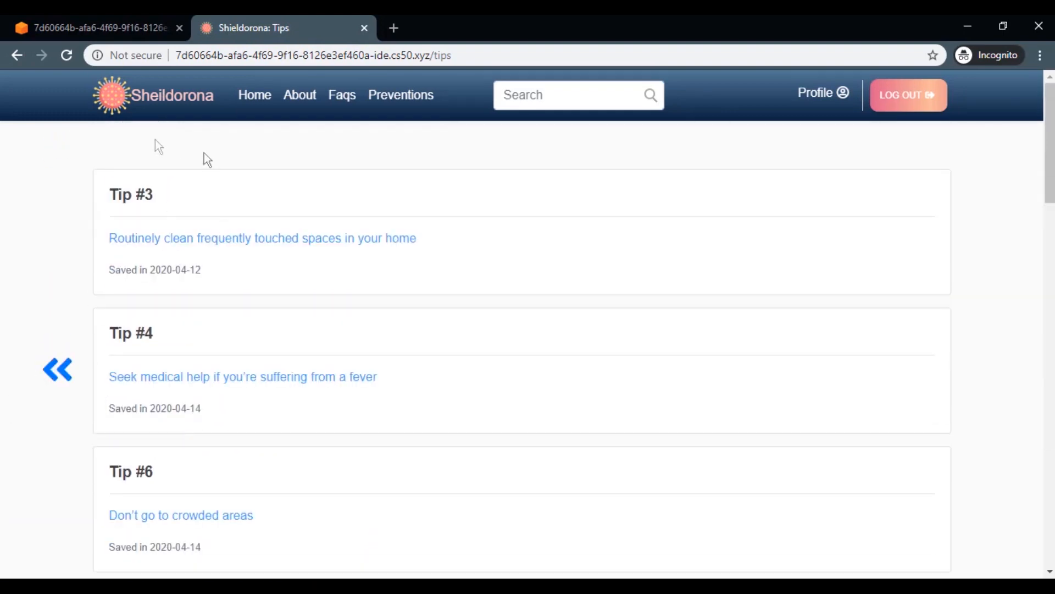
mouse_move(103, 167)
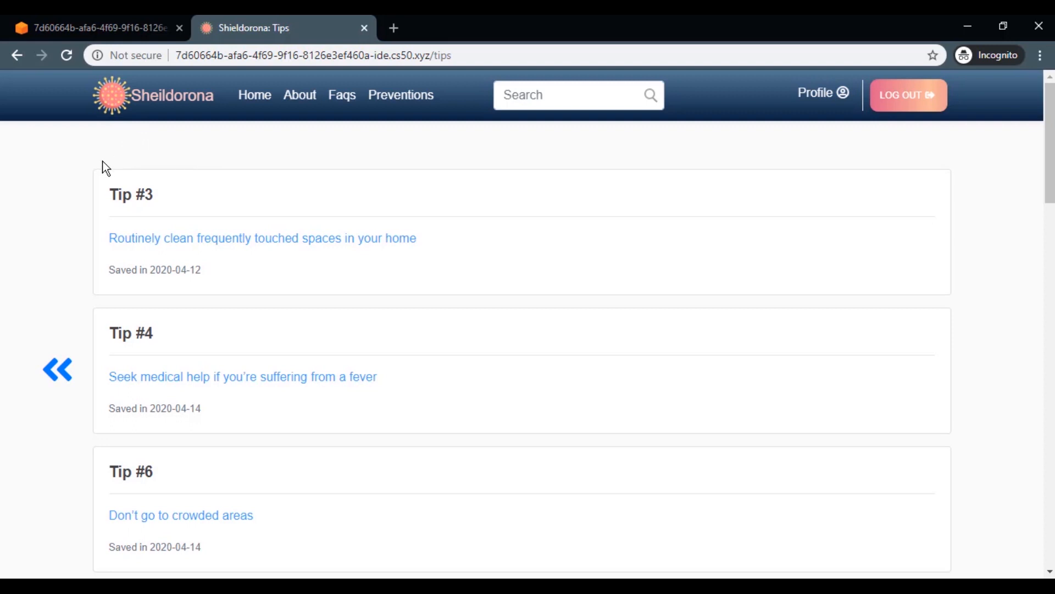
Search the header box for Egypt to show 2190 confirmed cases and 164 deaths.
text(Egypt)
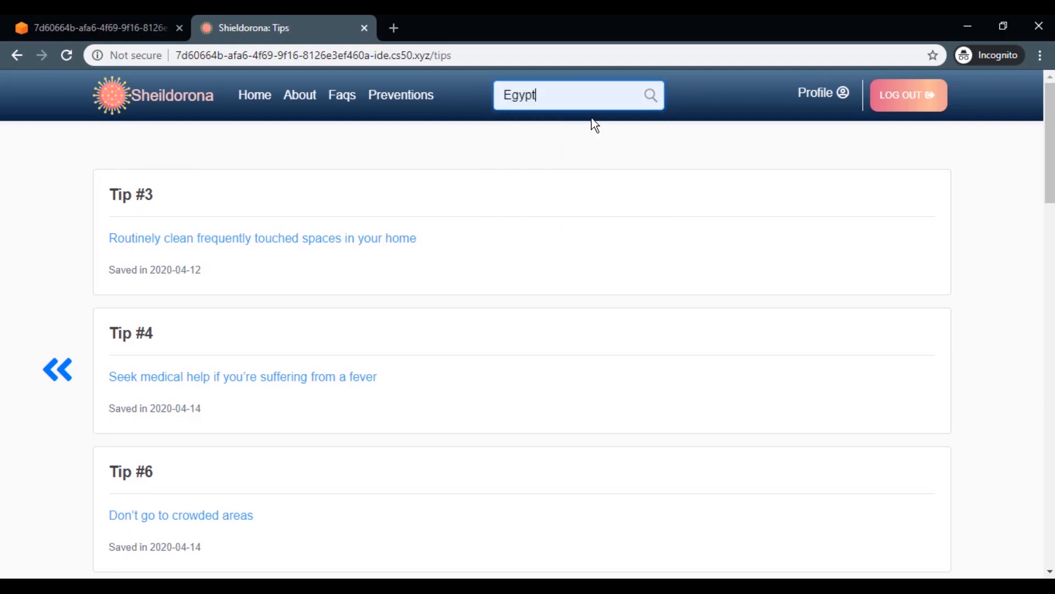
click(648, 94)
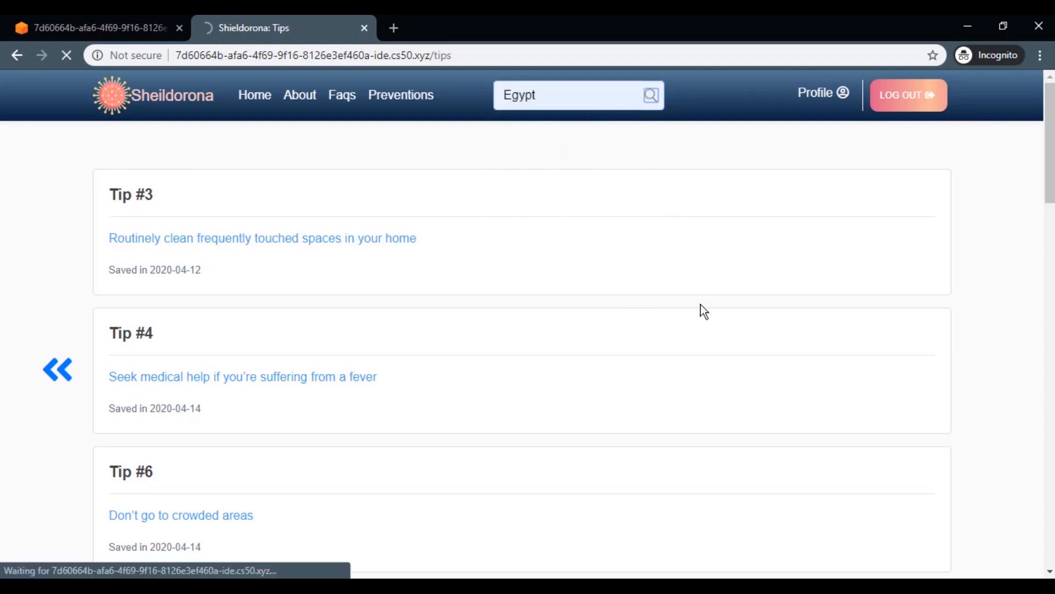
mouse_move(703, 405)
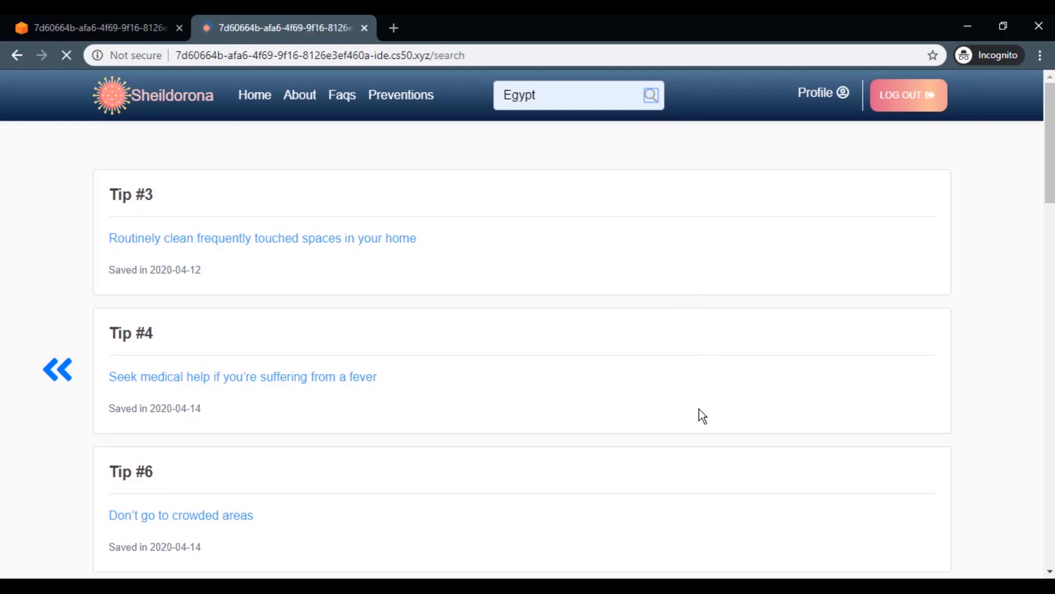
click(649, 94)
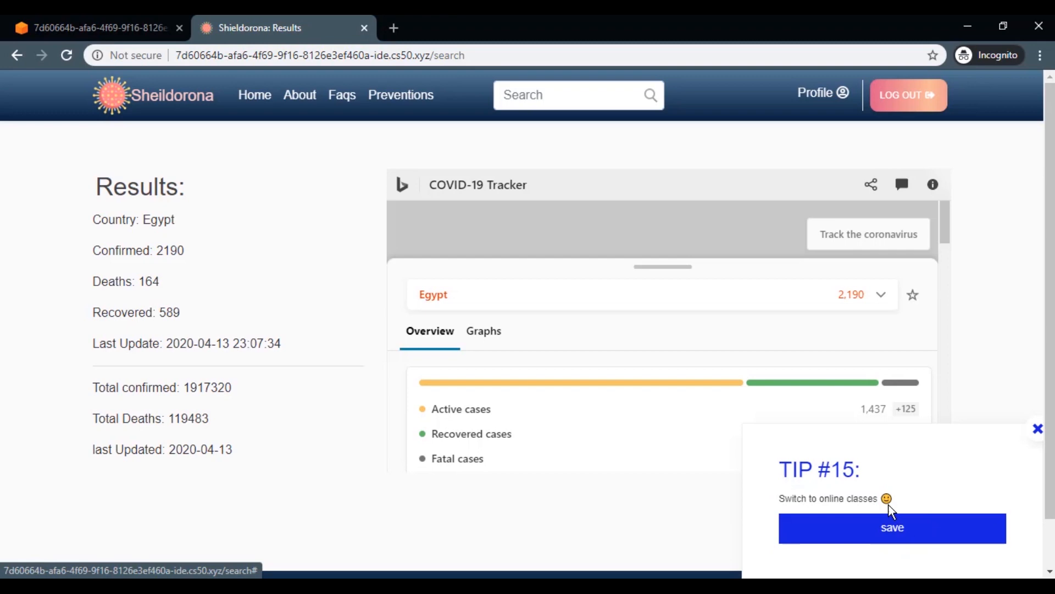
Close the Tip #15 popup and scroll the tracker through Egypt's Trends chart and Videos.
click(1039, 427)
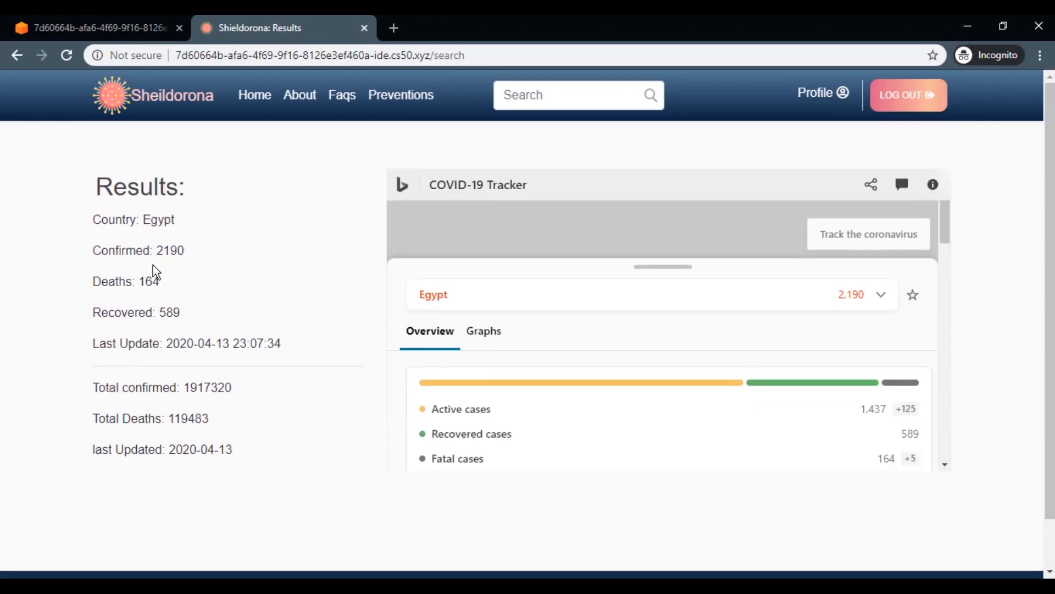
mouse_move(200, 452)
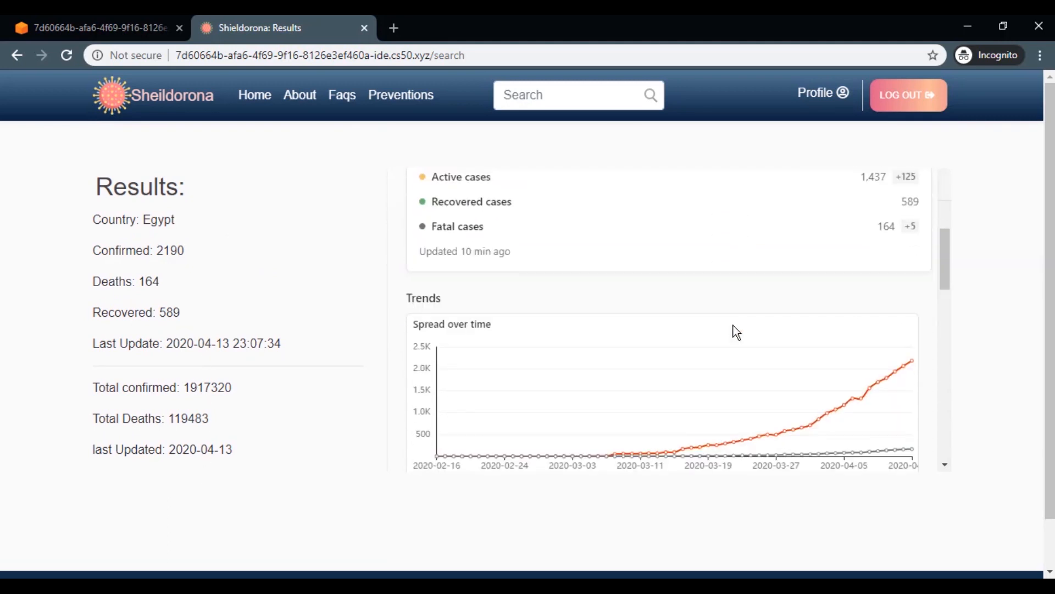
scroll(down, 3)
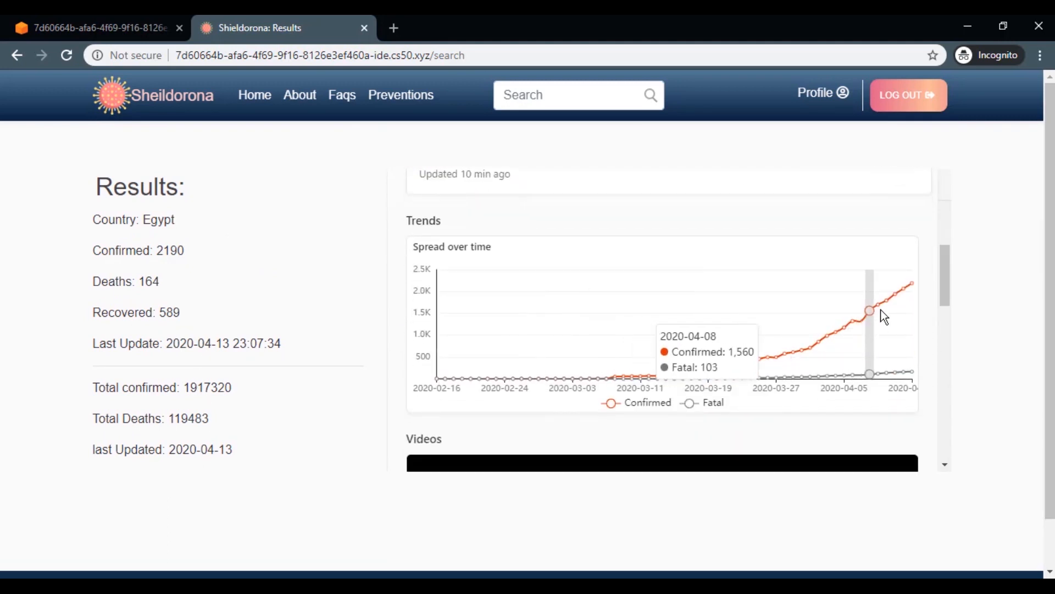
scroll(down, 3)
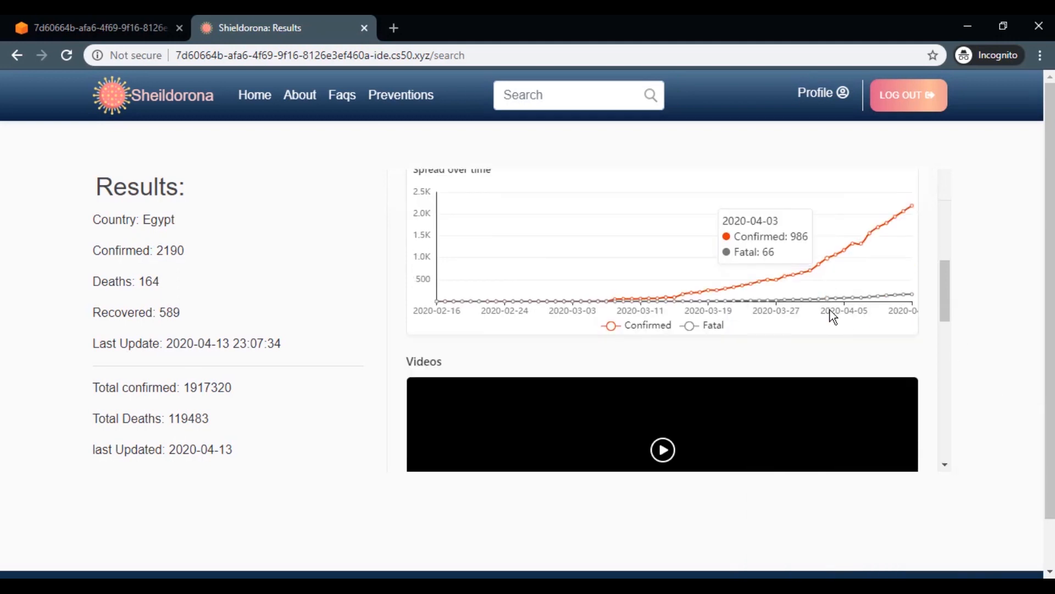
scroll(down, 3)
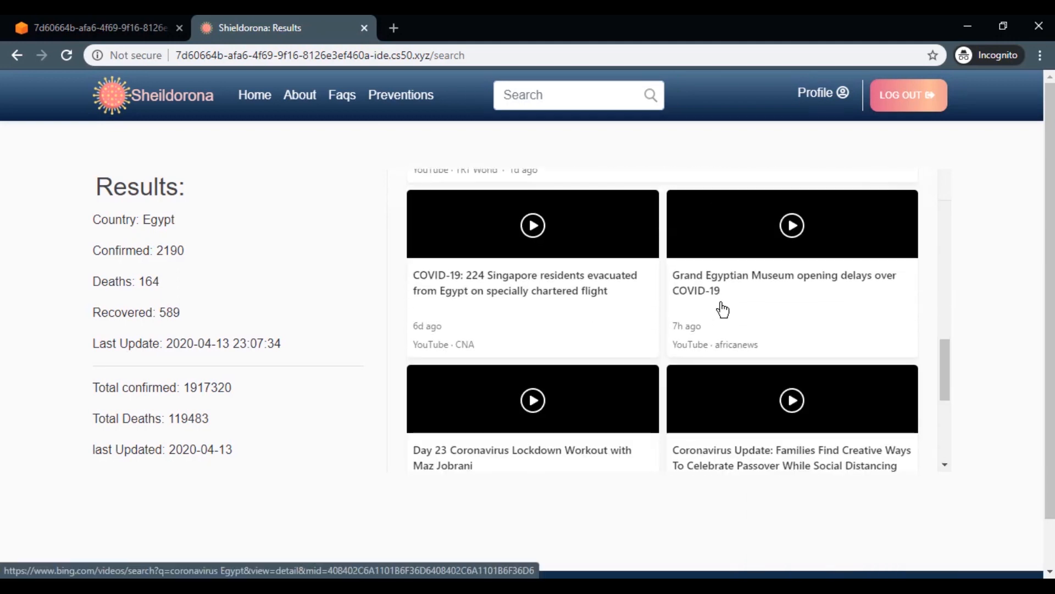